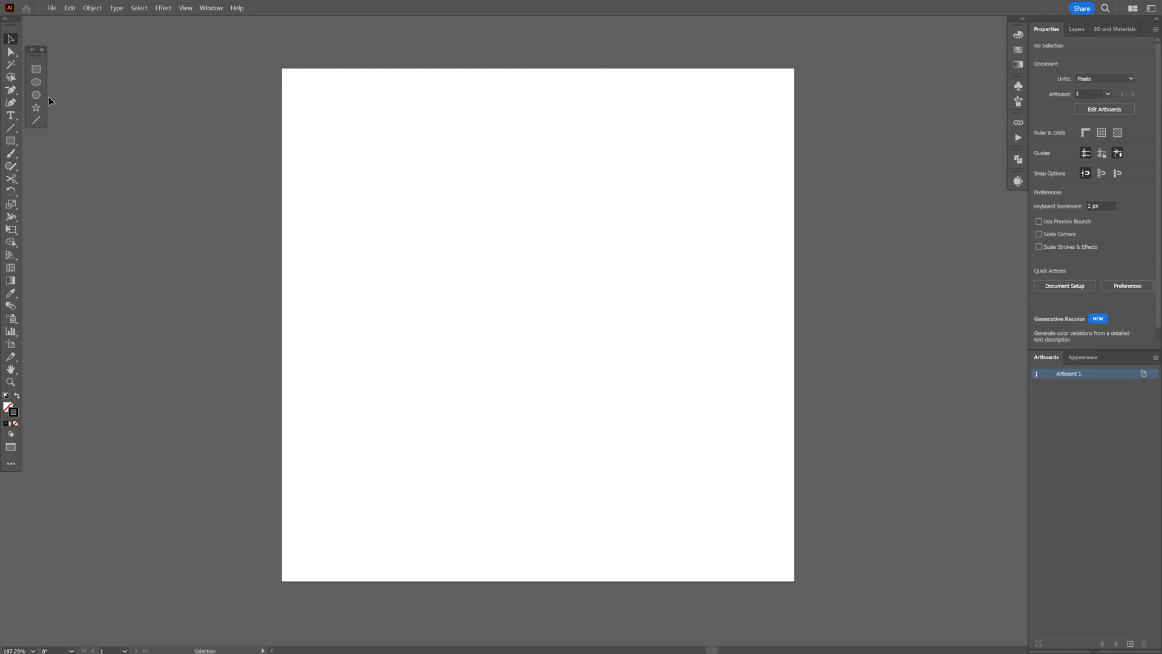
- Draw a centred hexagon with rounded corners and a 0.5 pt outline
click(35, 95)
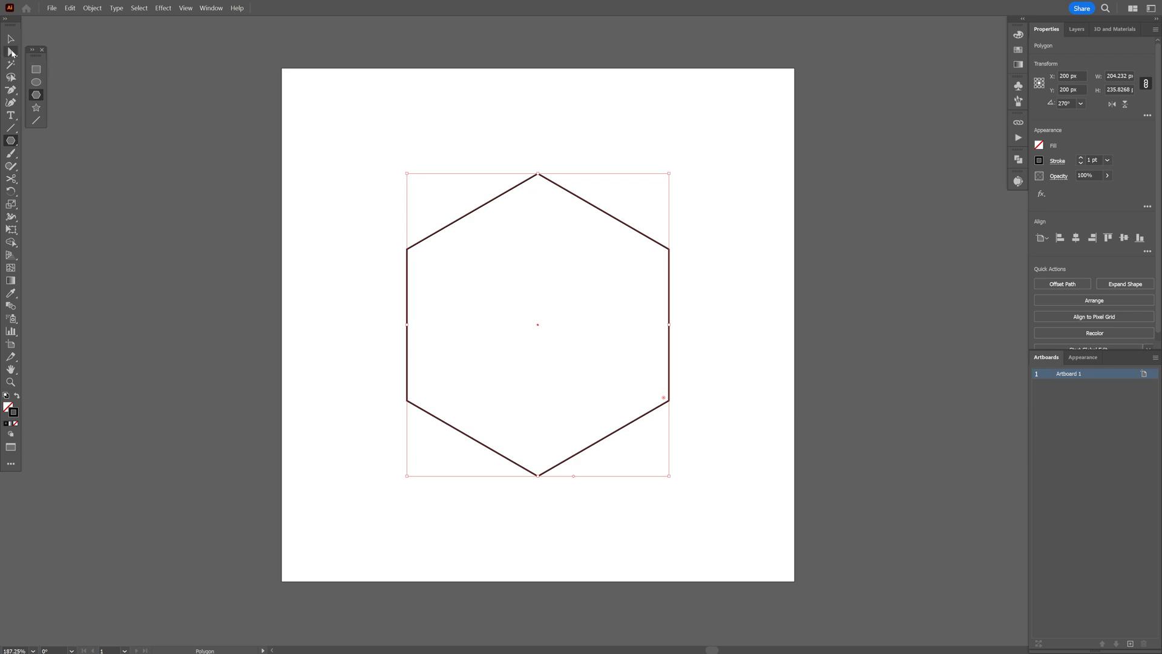
click(10, 63)
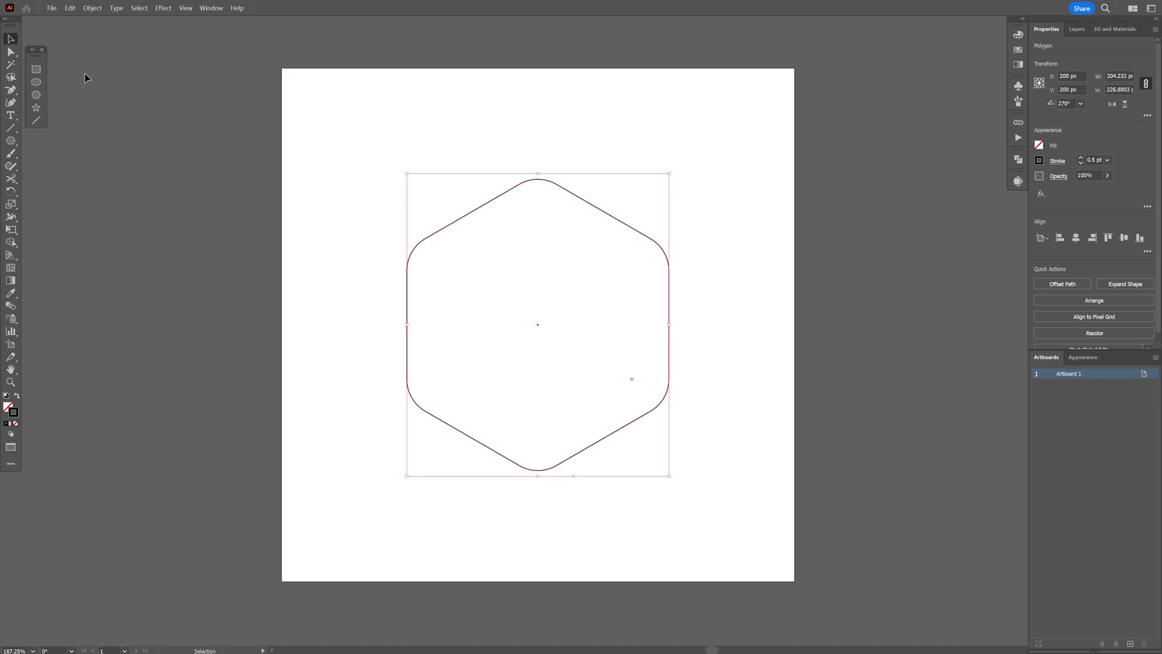
- Add a larger offset-path copy around the rounded hexagon
click(92, 7)
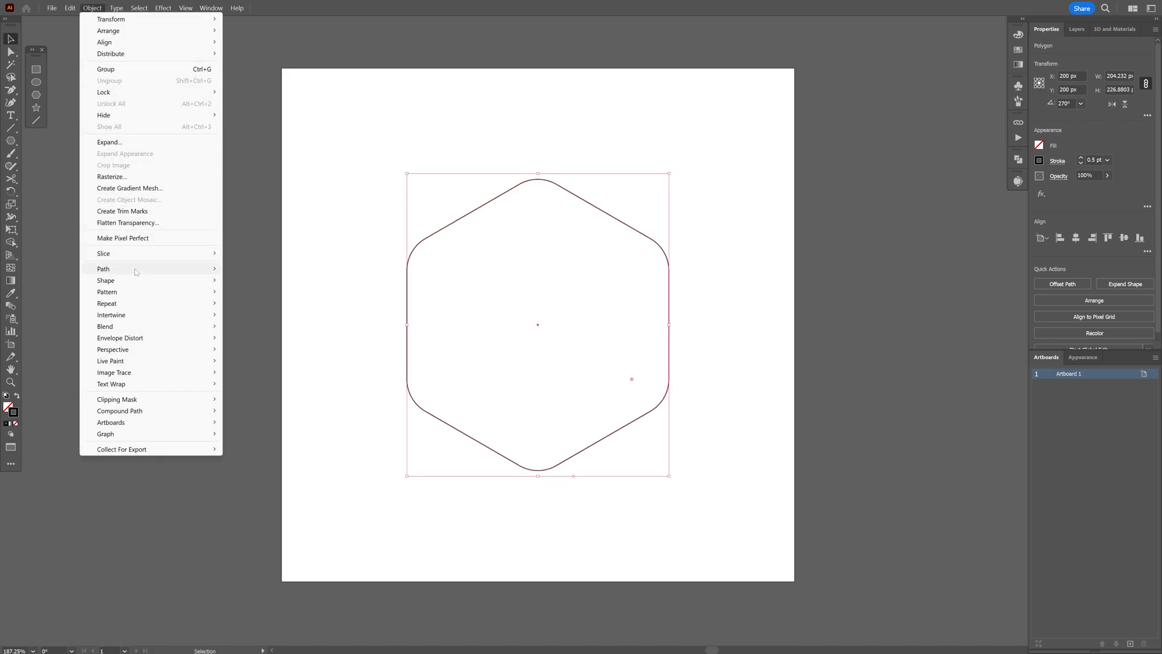
click(103, 268)
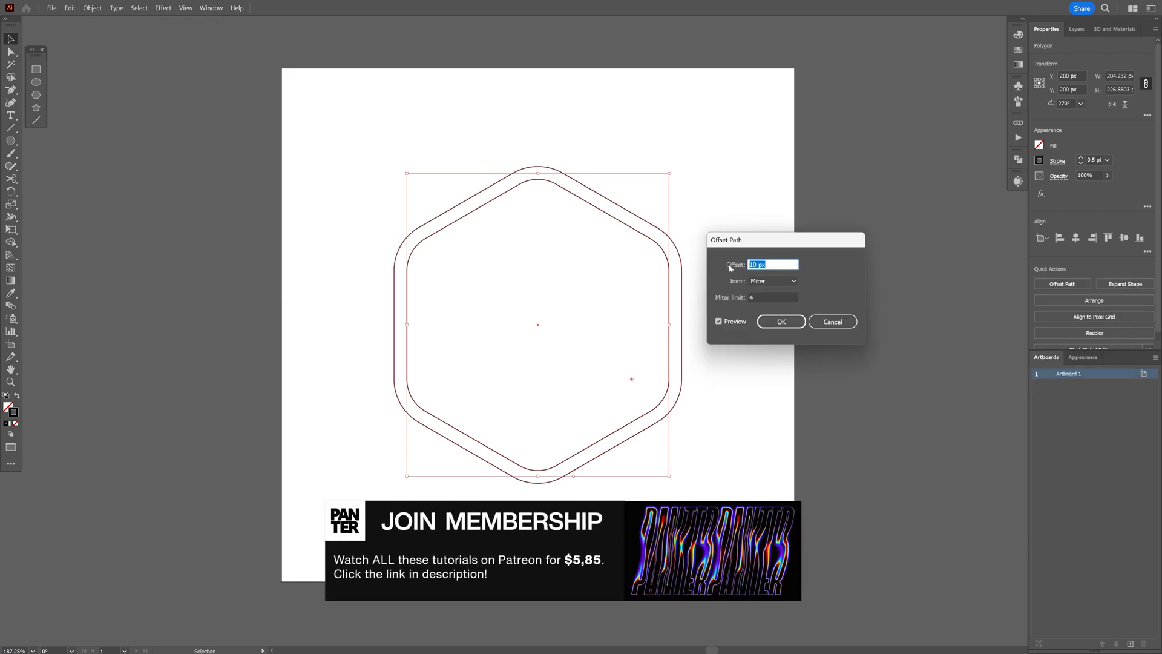
click(780, 321)
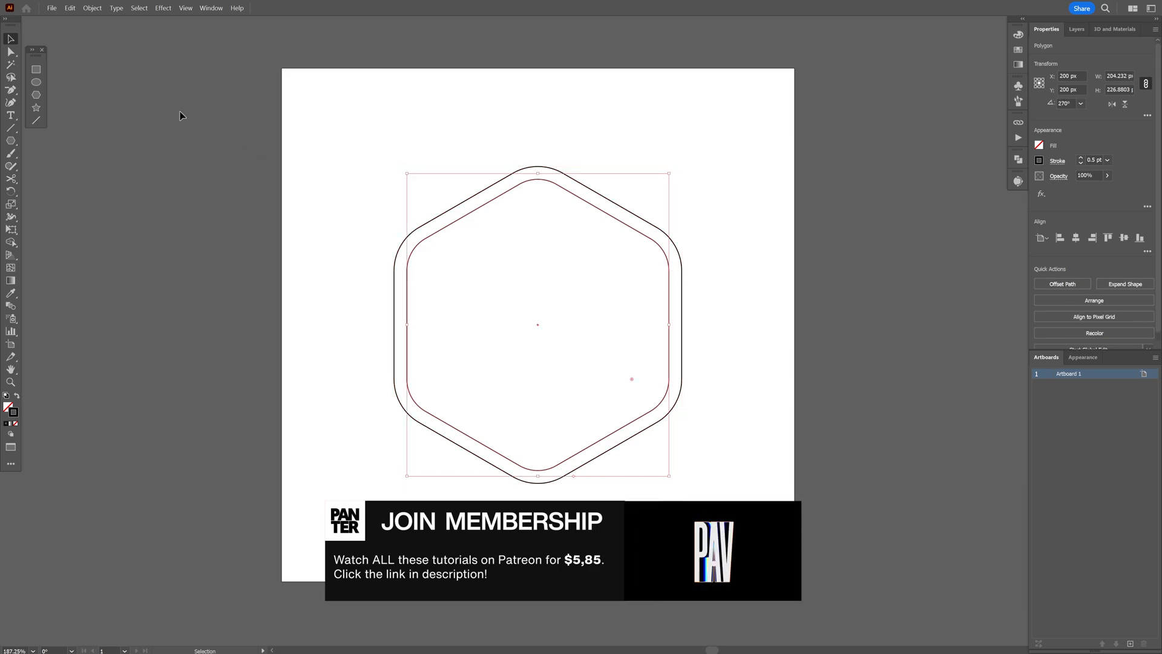
- Add a second offset-path copy at -2 px just inside the hexagon
click(92, 7)
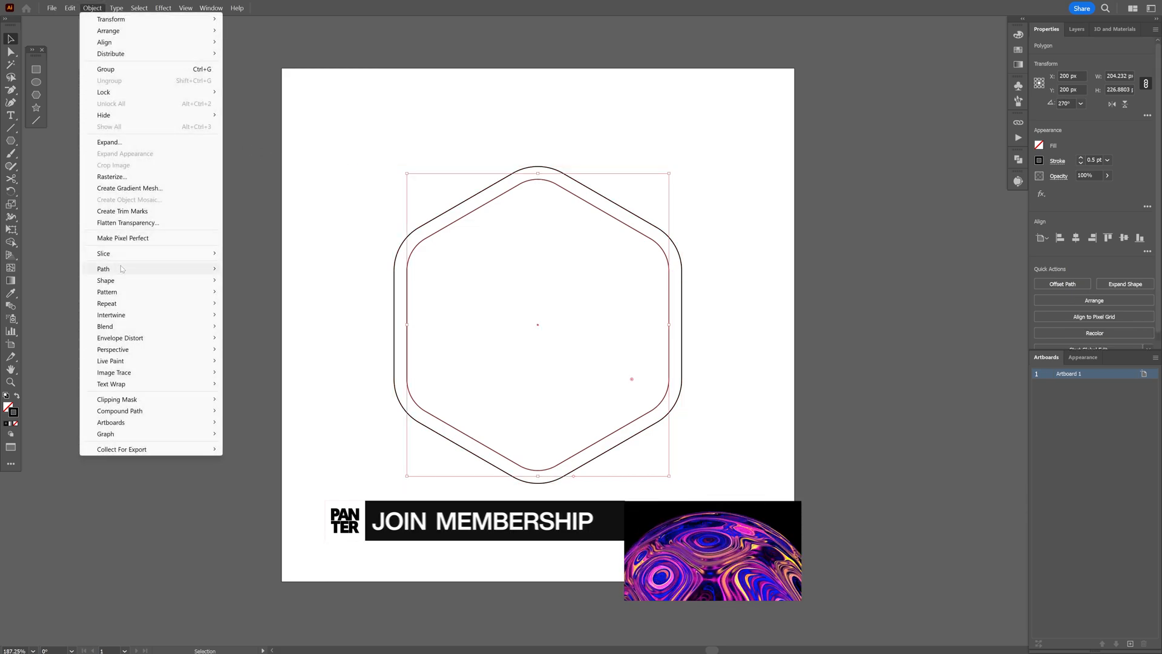
click(104, 268)
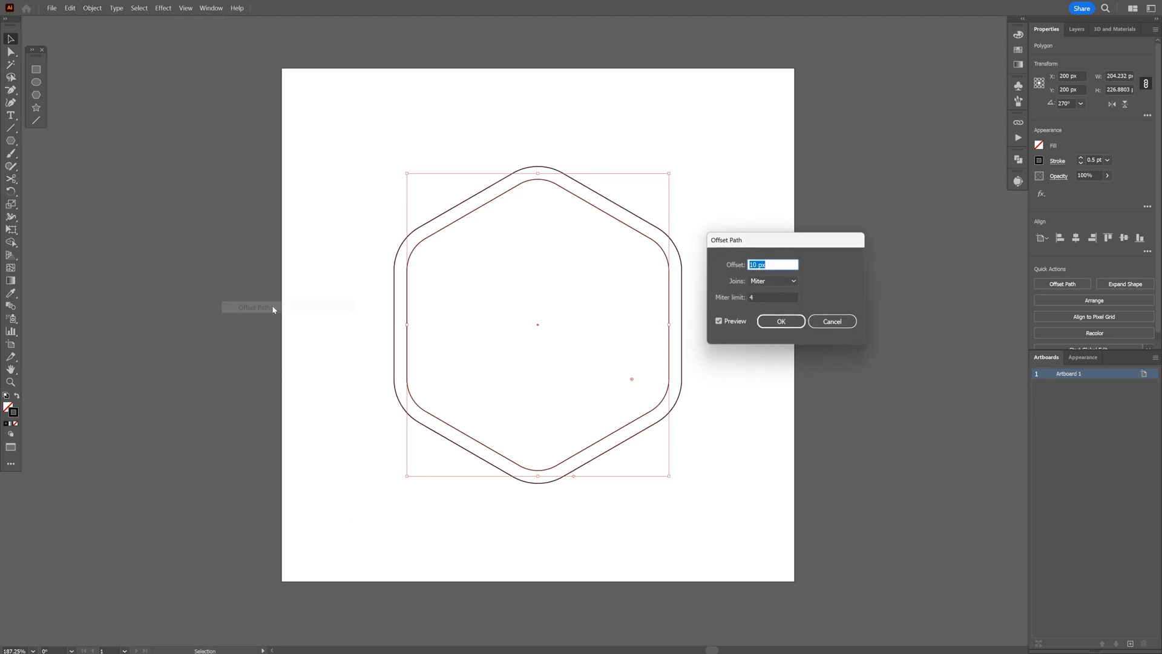
text(5 px)
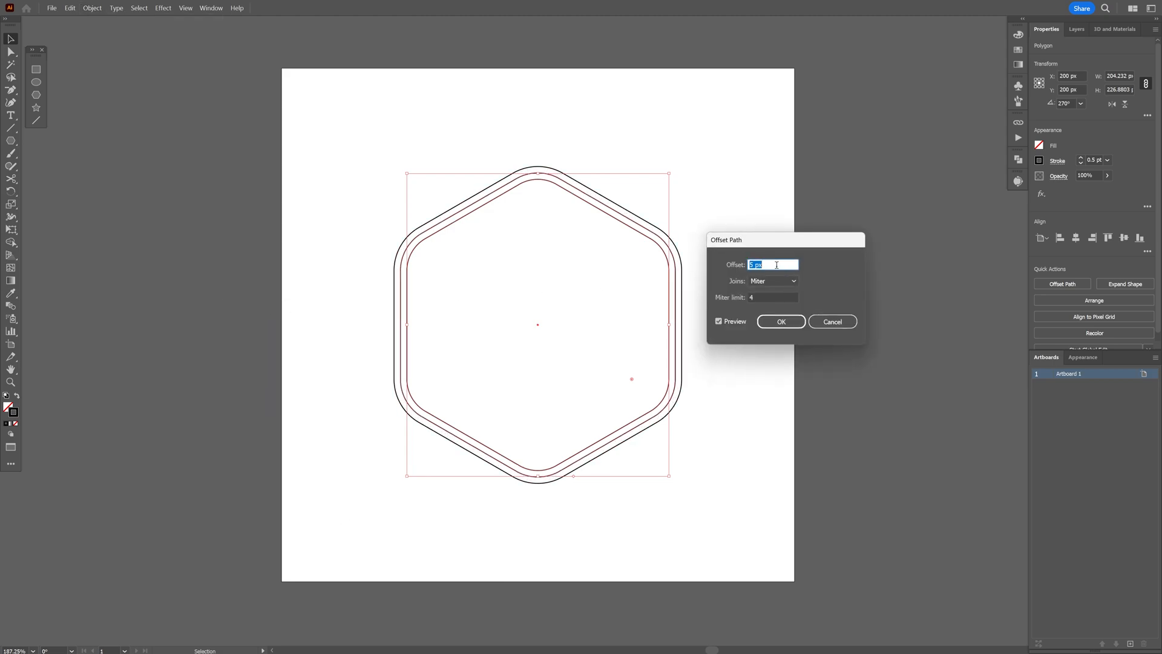
text(-2 px)
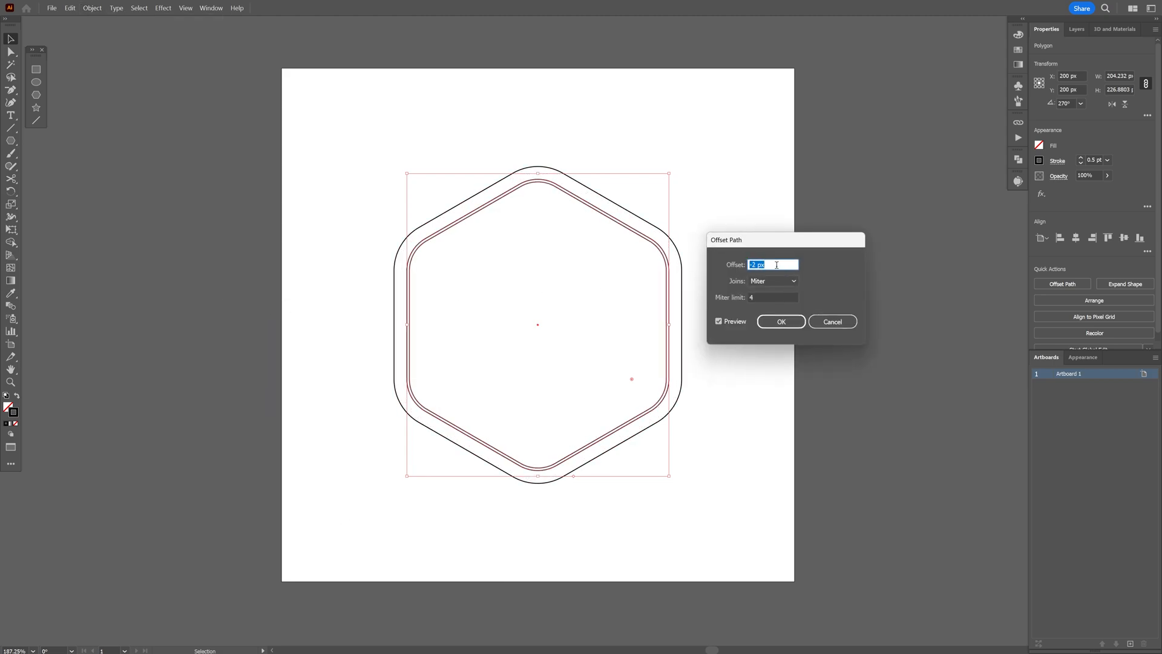
click(780, 321)
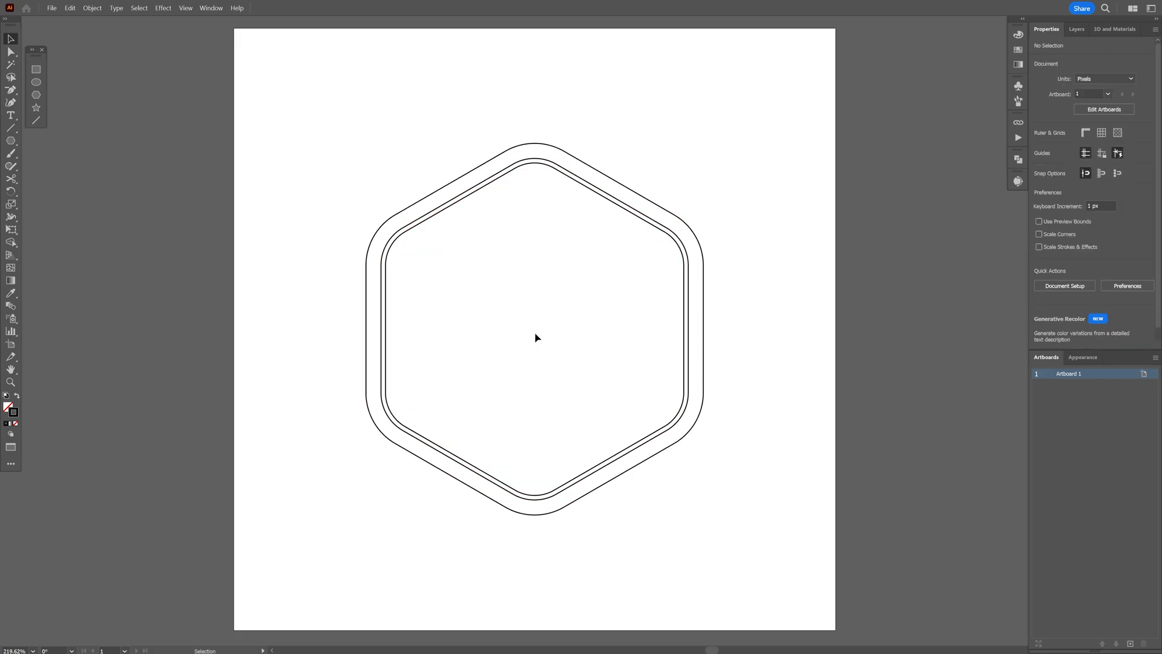
- Draw a horizontal rectangle band across the hexagon and surround it with a 9 px offset outline
click(36, 69)
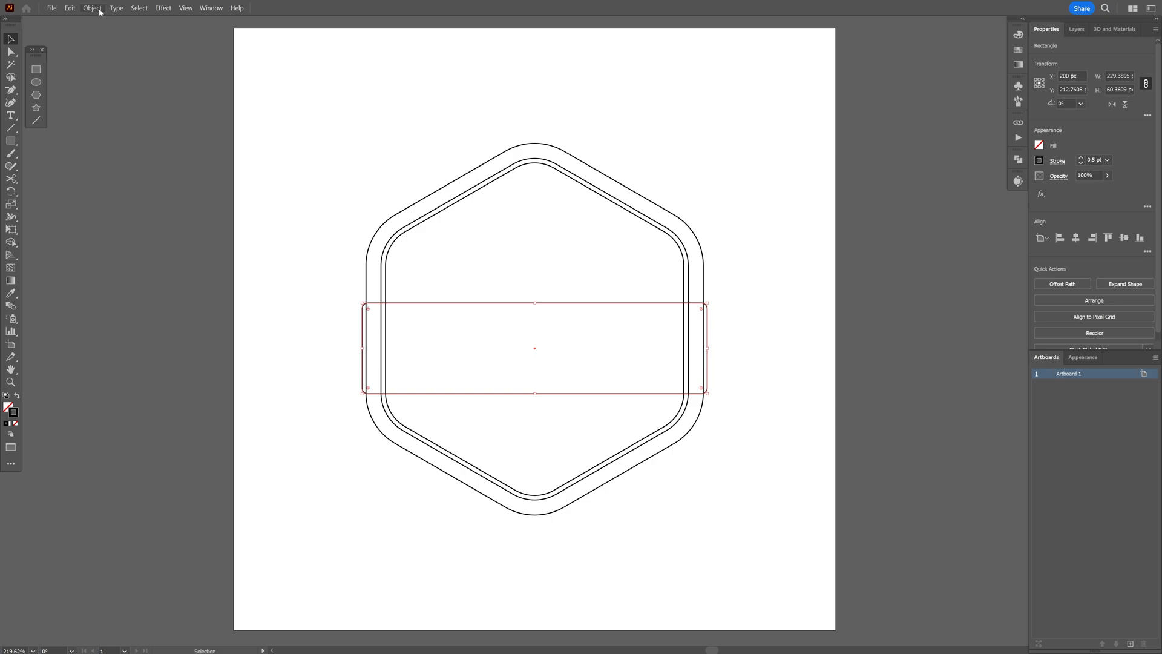
click(92, 7)
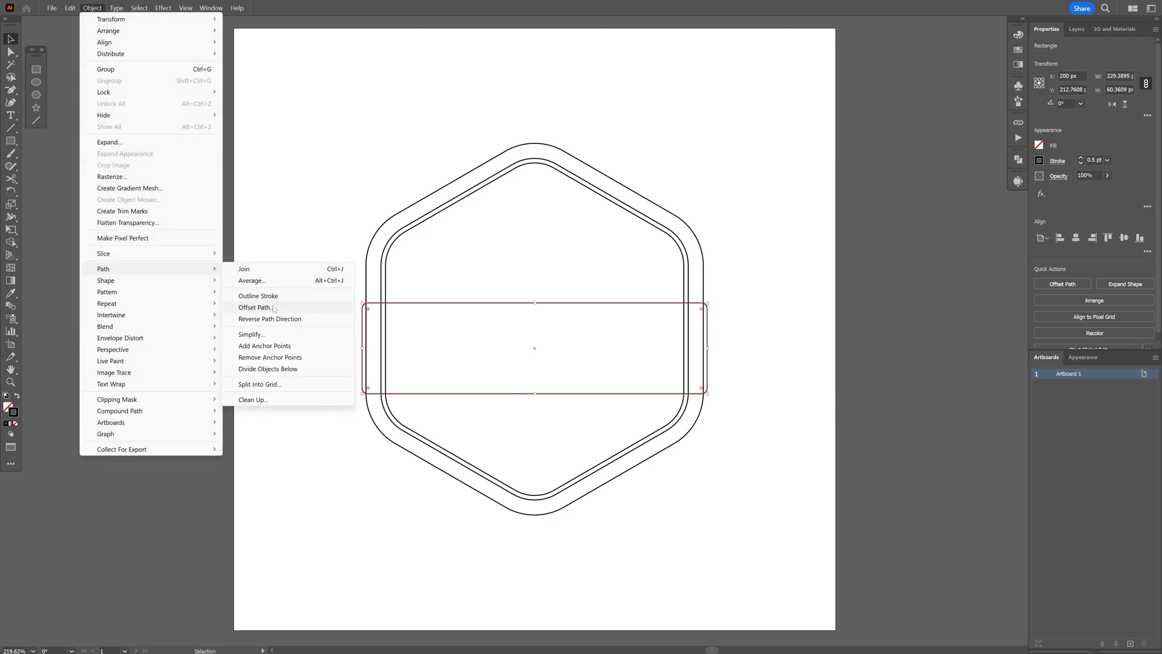
click(255, 307)
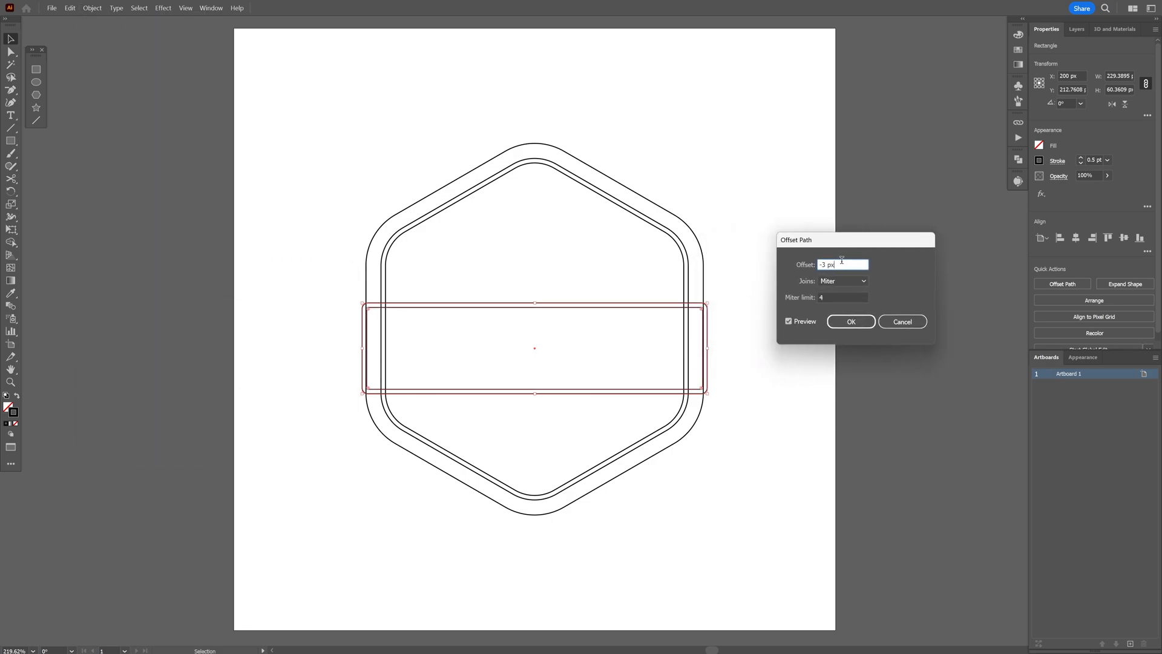
text(9 px)
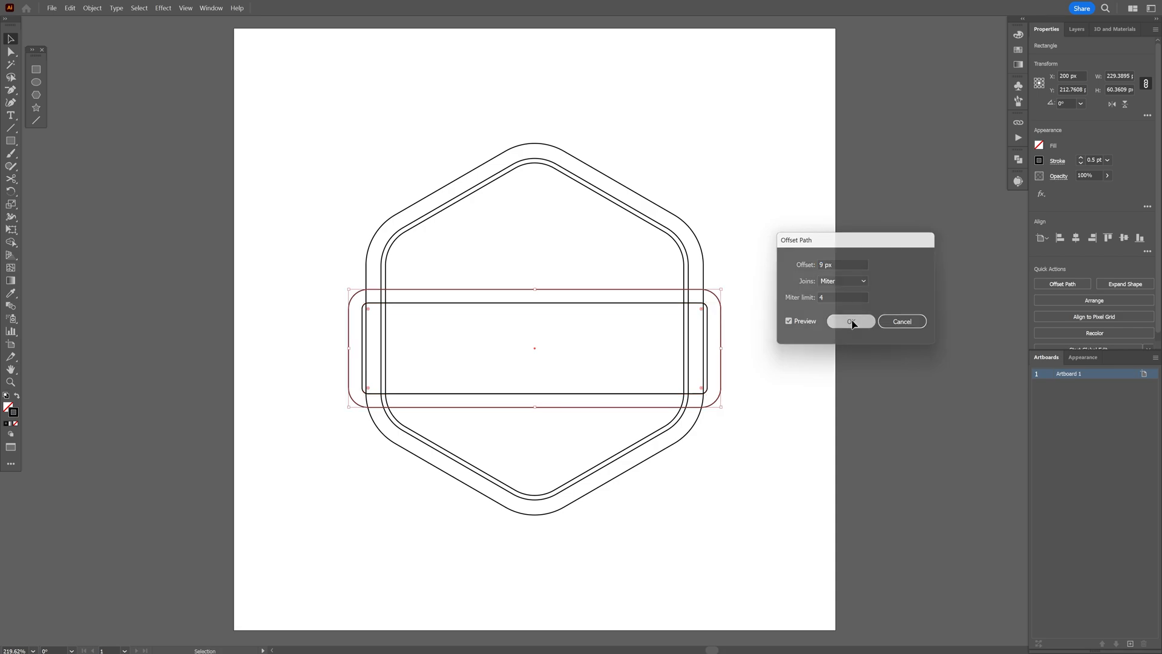
click(851, 320)
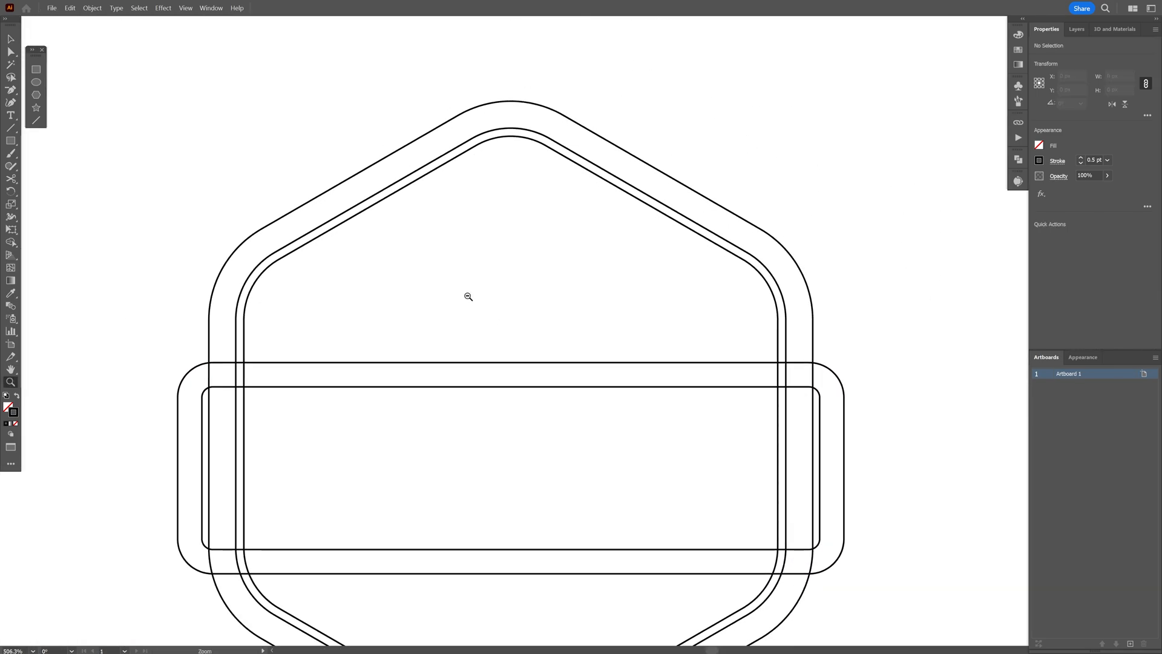
- Pen-draw the jagged mountain range outline with snow-cap peaks above the band
click(10, 89)
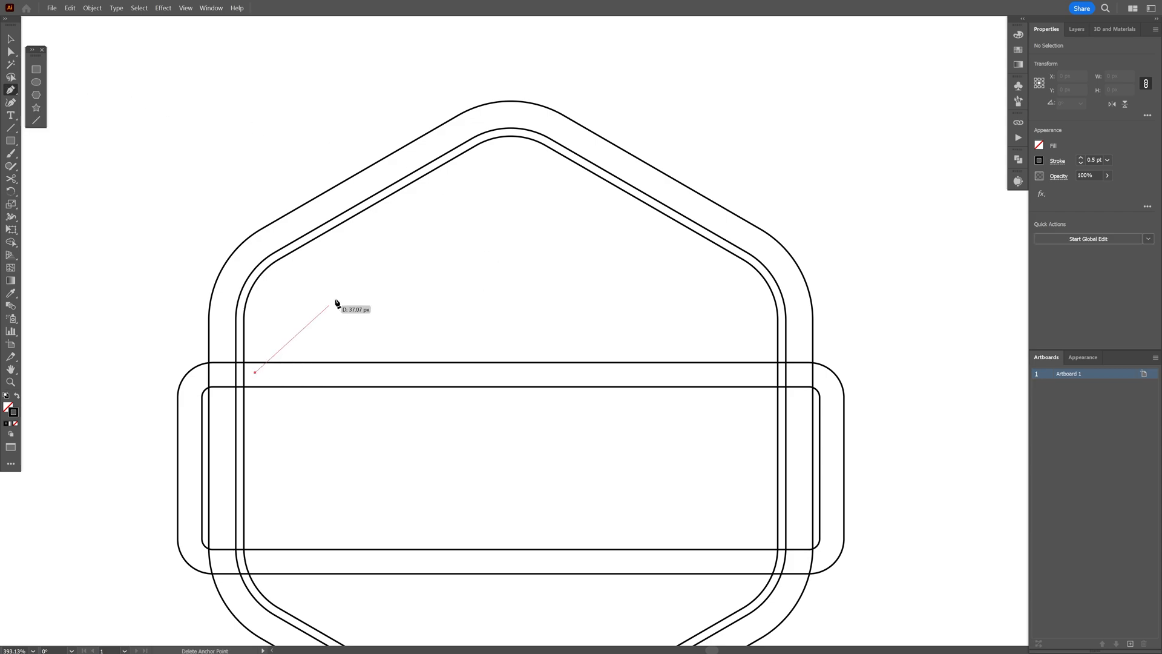
click(328, 294)
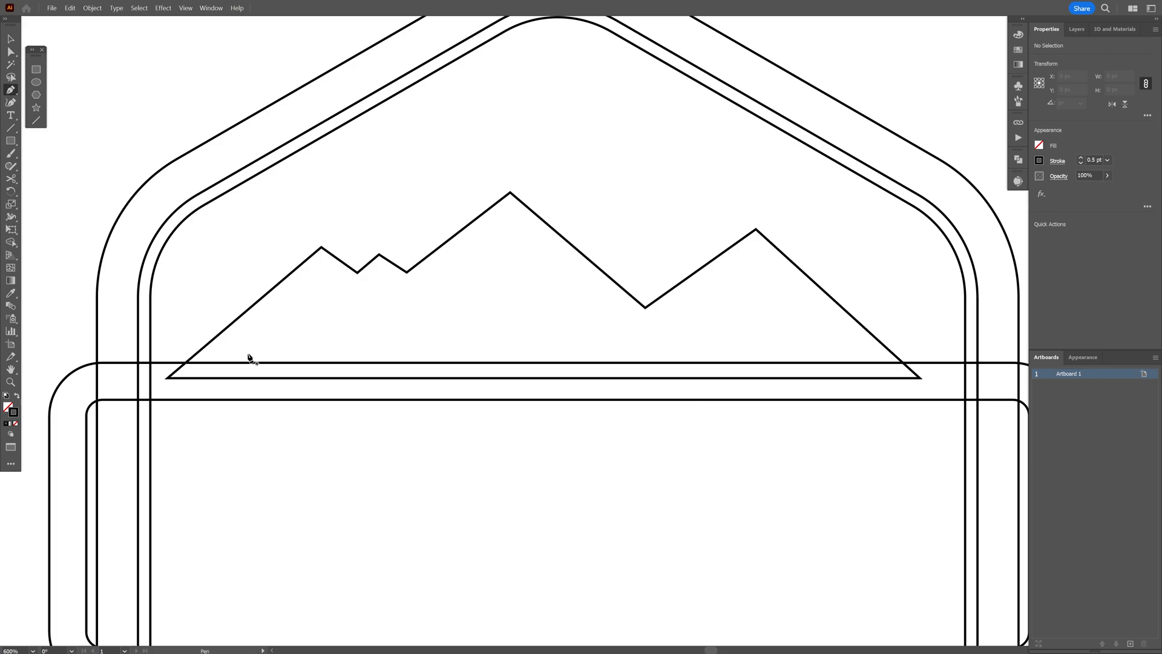
click(215, 377)
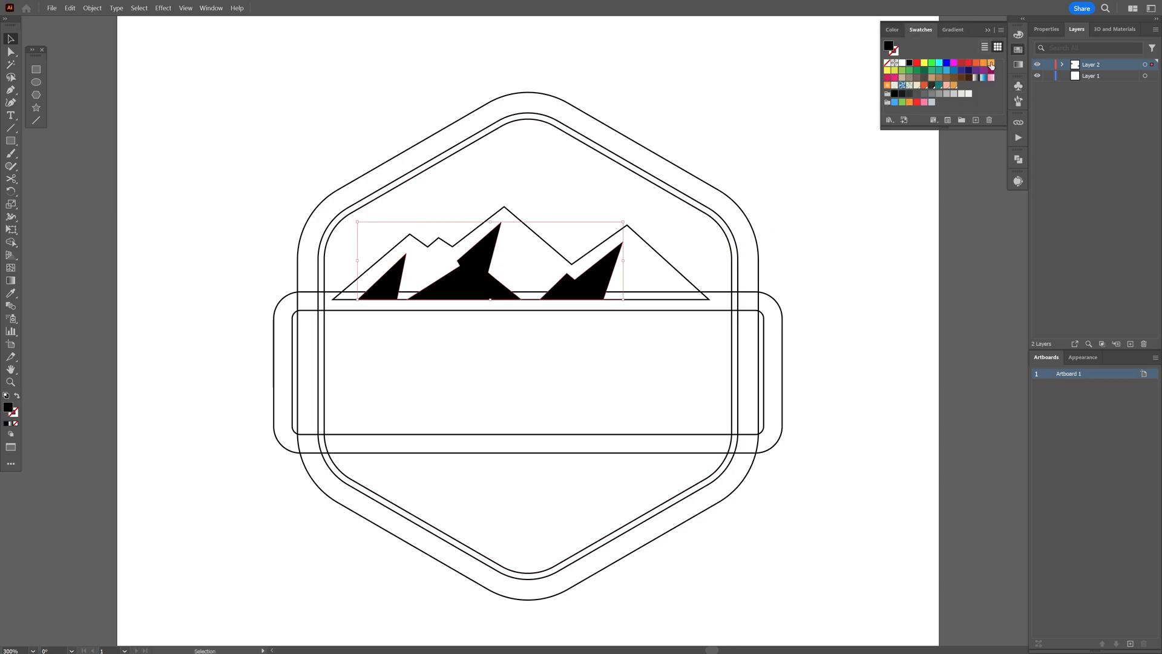
- Fill the snow caps with cream F7E7C1
click(986, 70)
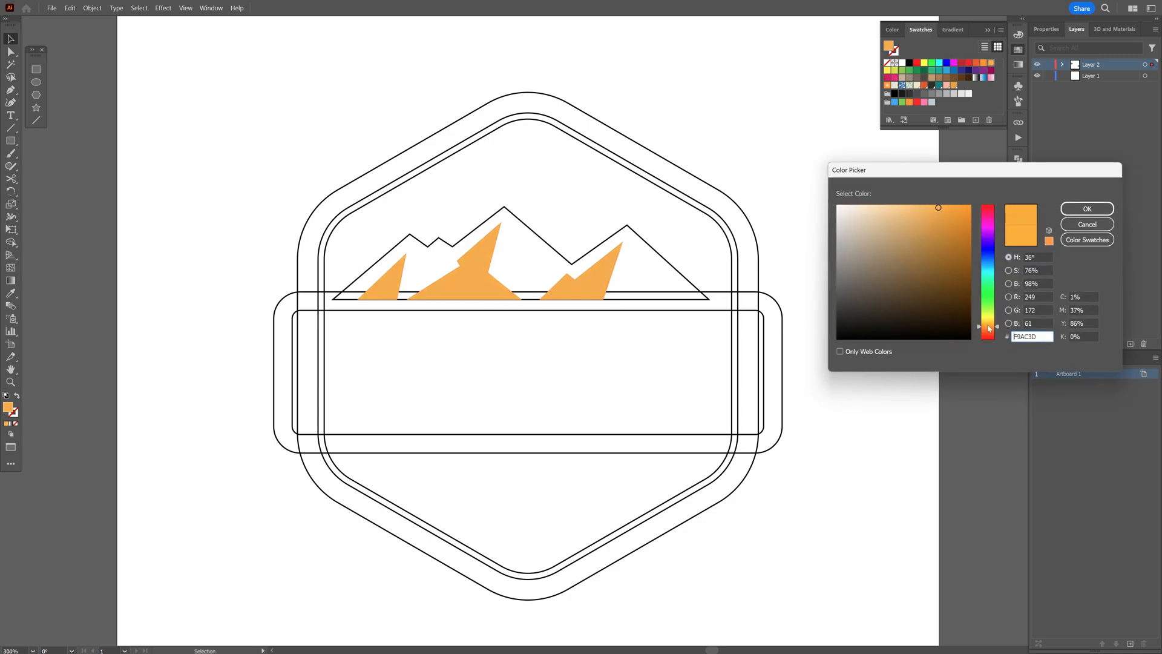
click(866, 208)
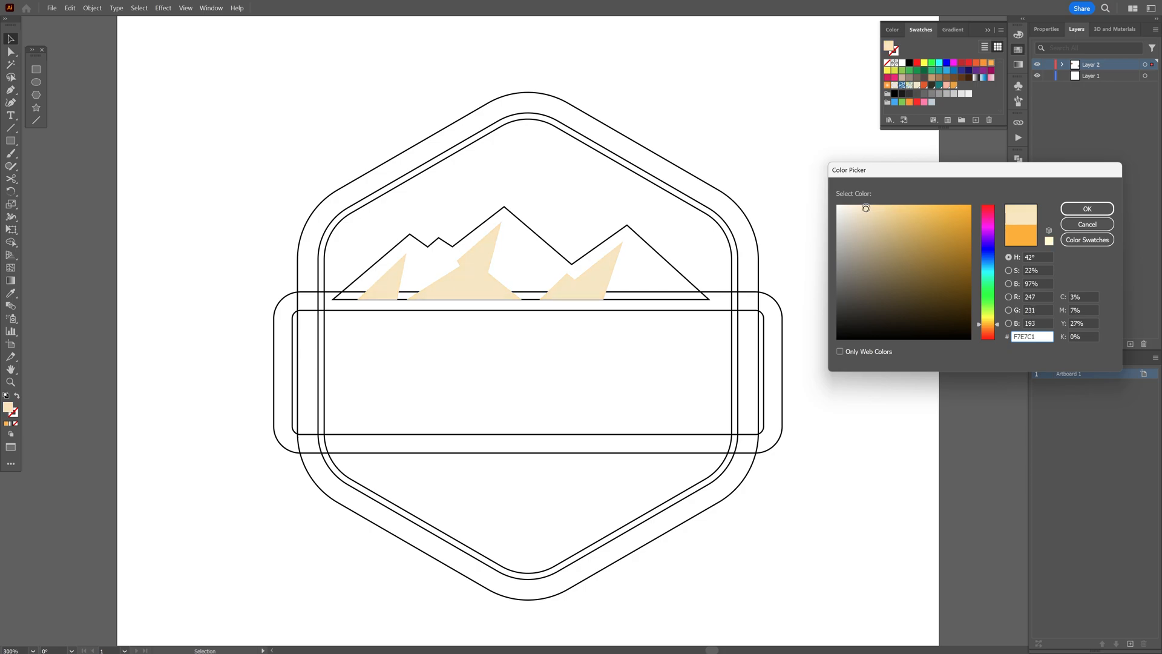
click(1087, 224)
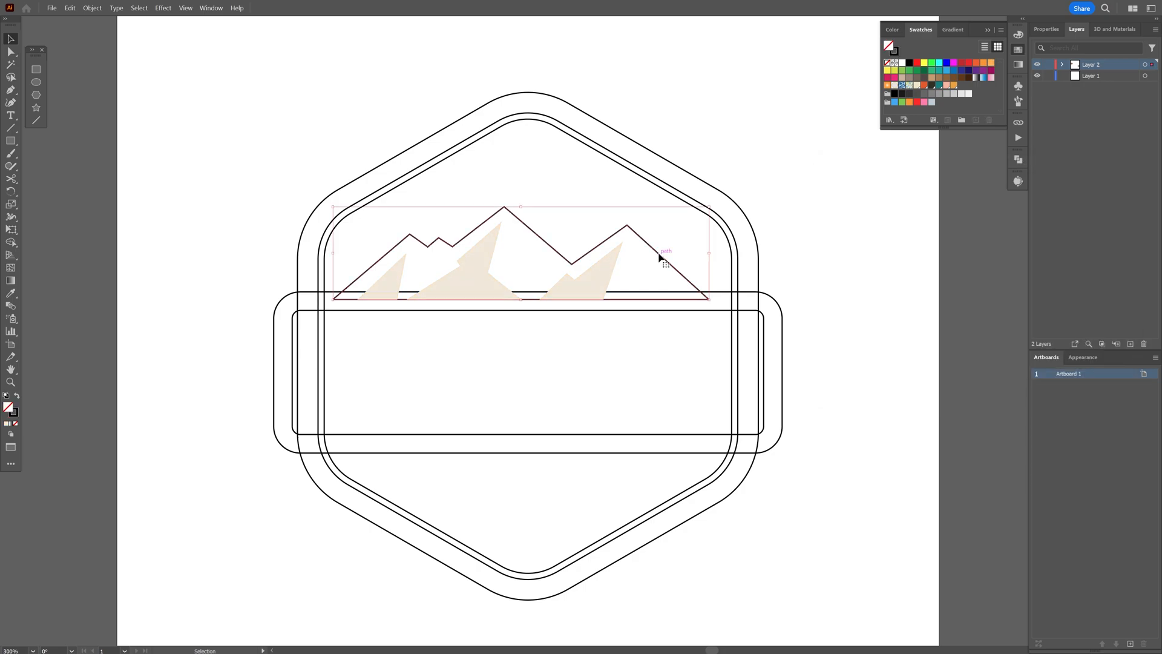
- Fill the mountains dark brown and give the banner a cream fill with thick brown stroke
click(907, 62)
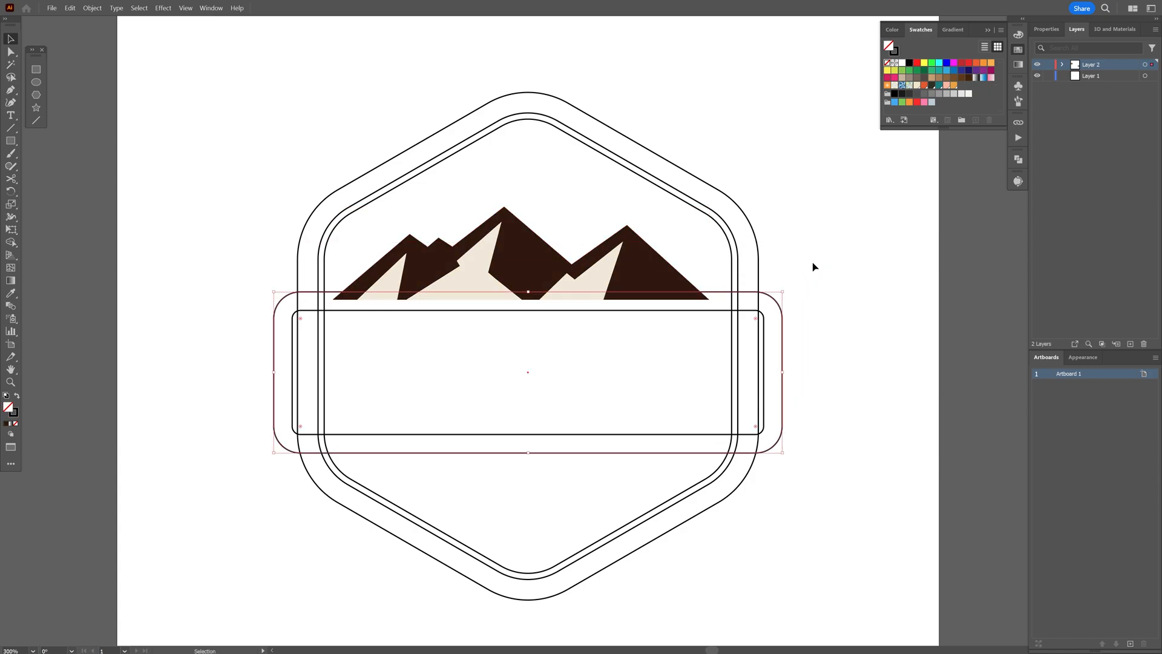
click(11, 293)
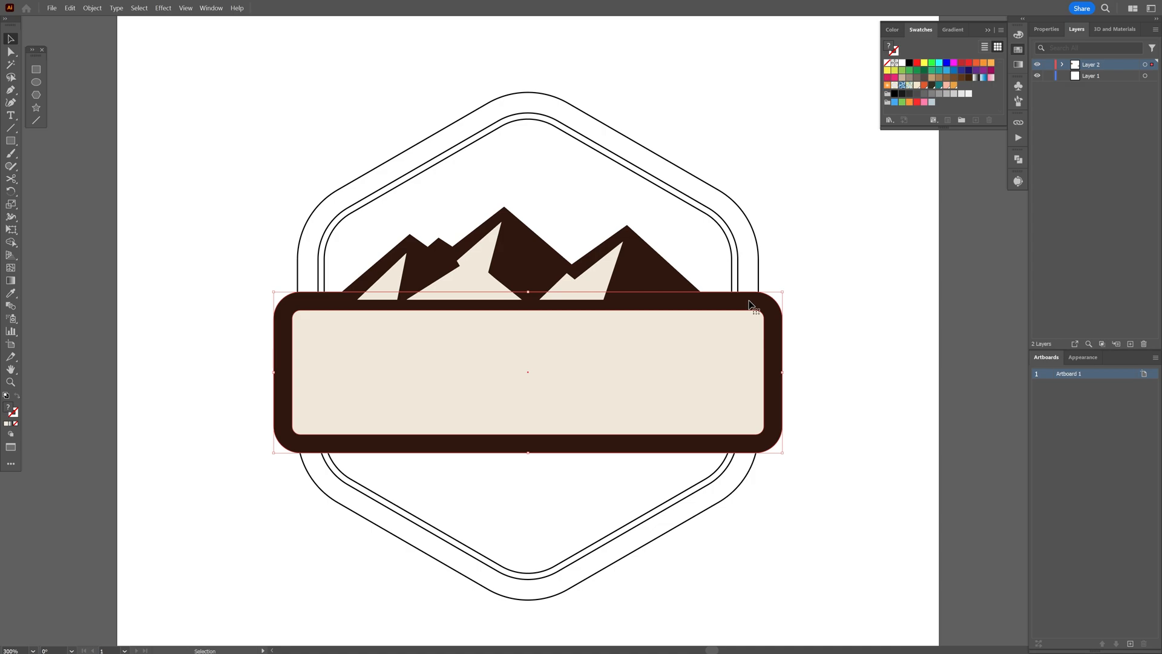
right_click(750, 306)
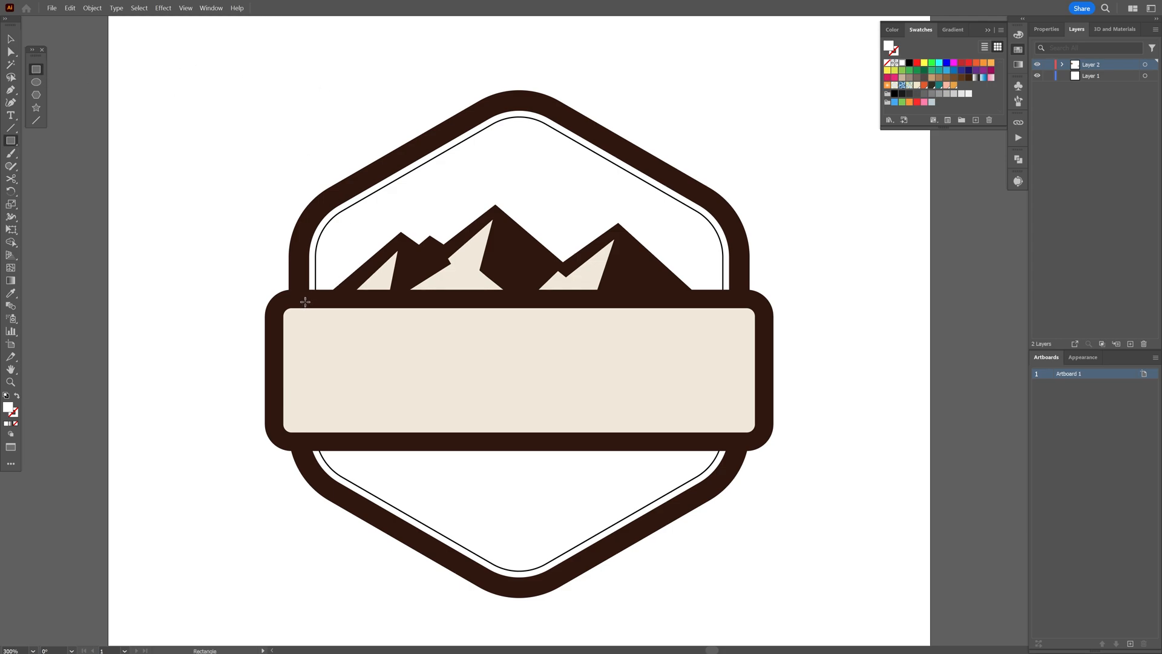
mouse_move(314, 298)
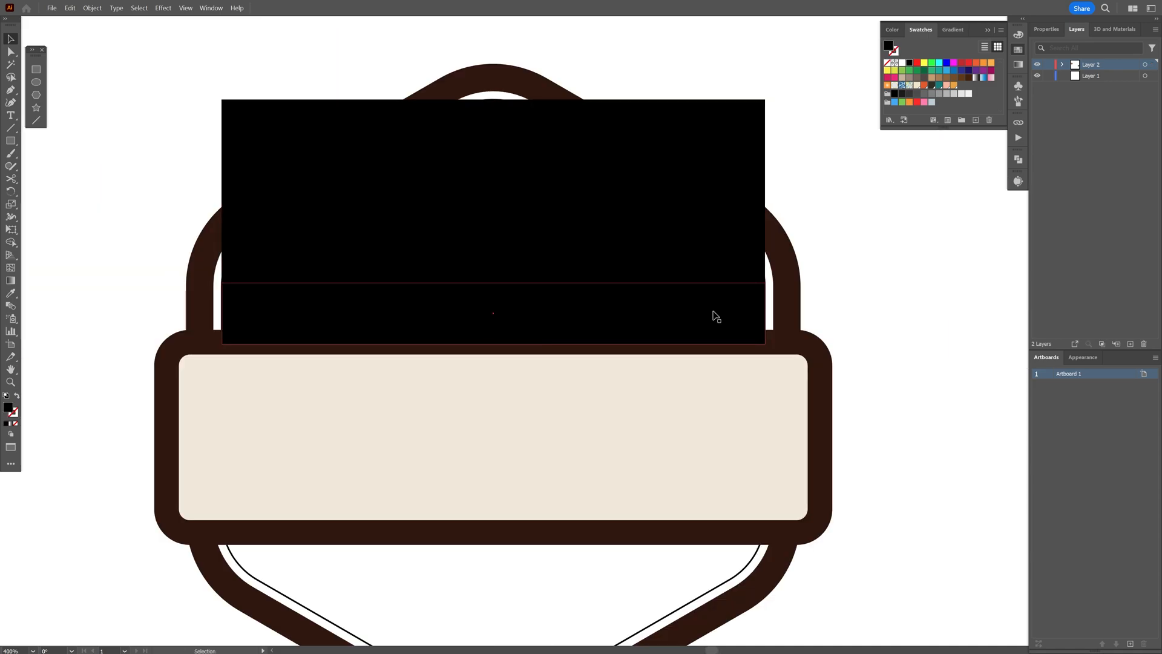
- Fill stacked rectangles above the band with black, orange, red-orange and rust swatches
click(493, 312)
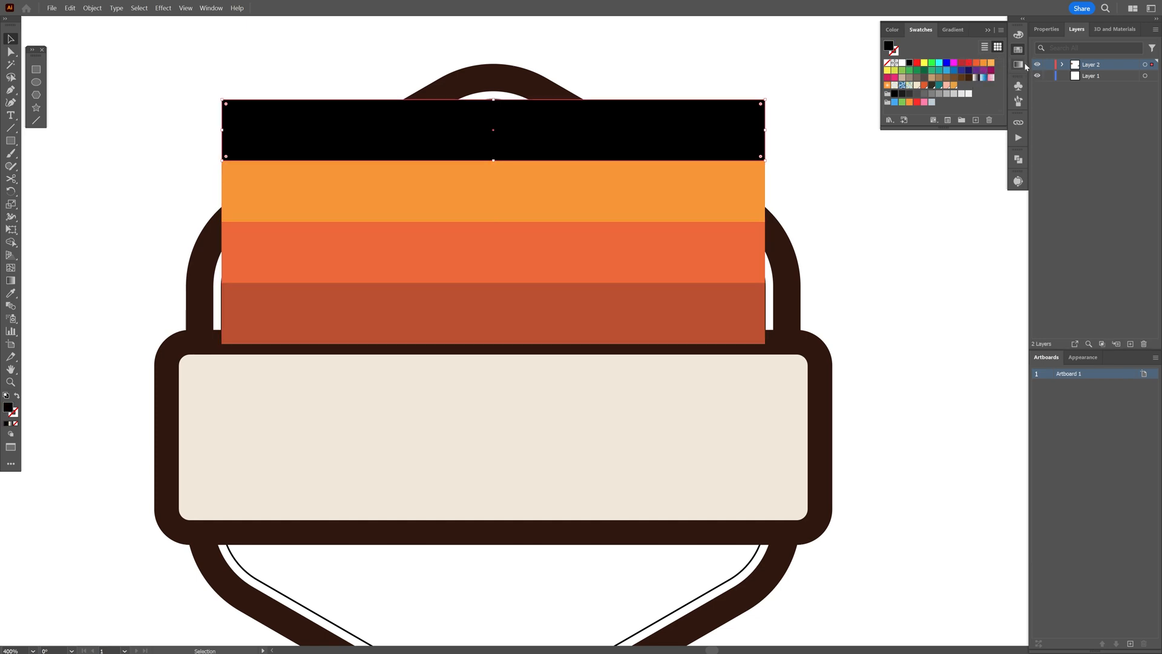
- Mirror the stripes below the band, group them, clip to the inner hexagon, and add a cream sun
right_click(700, 135)
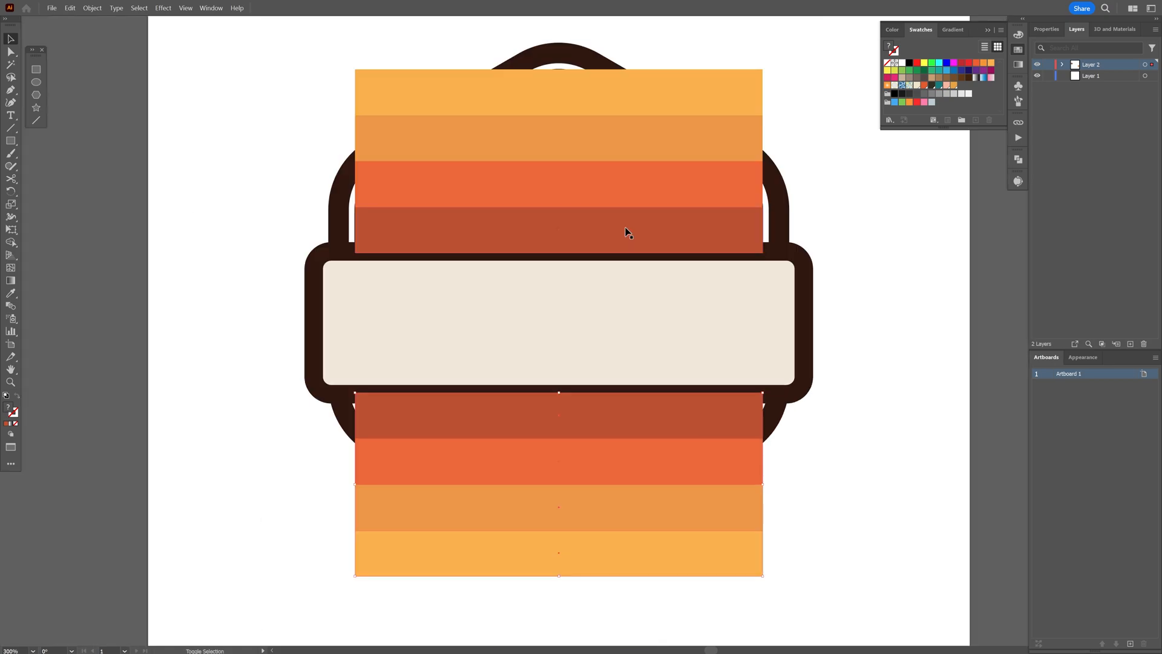
right_click(626, 232)
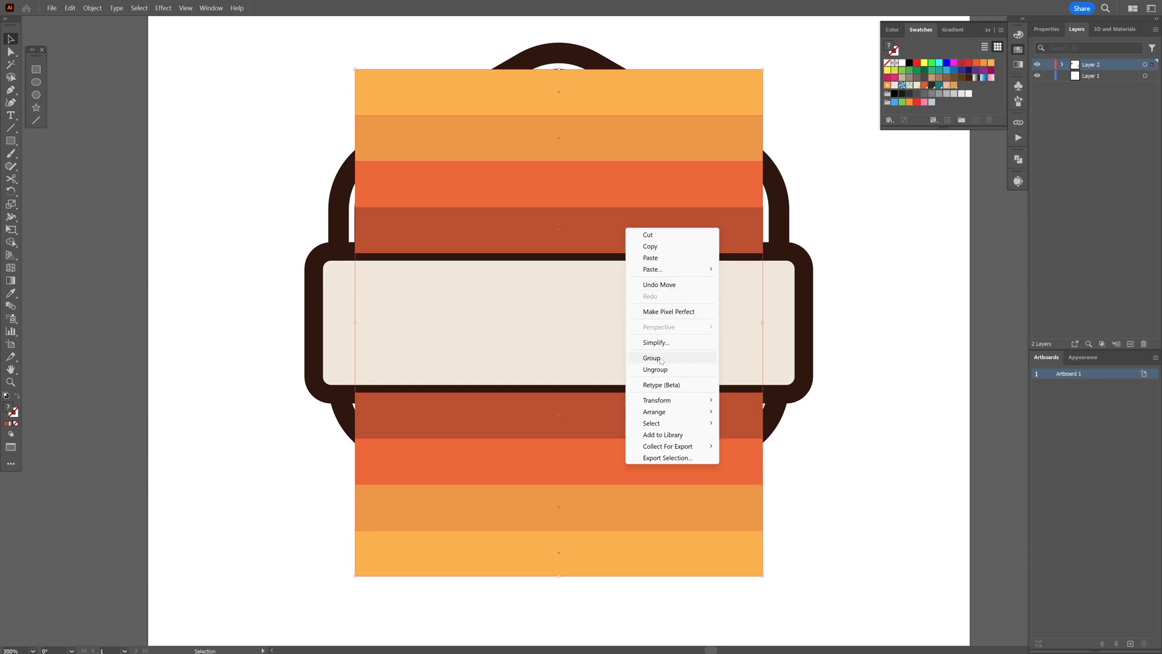
click(651, 357)
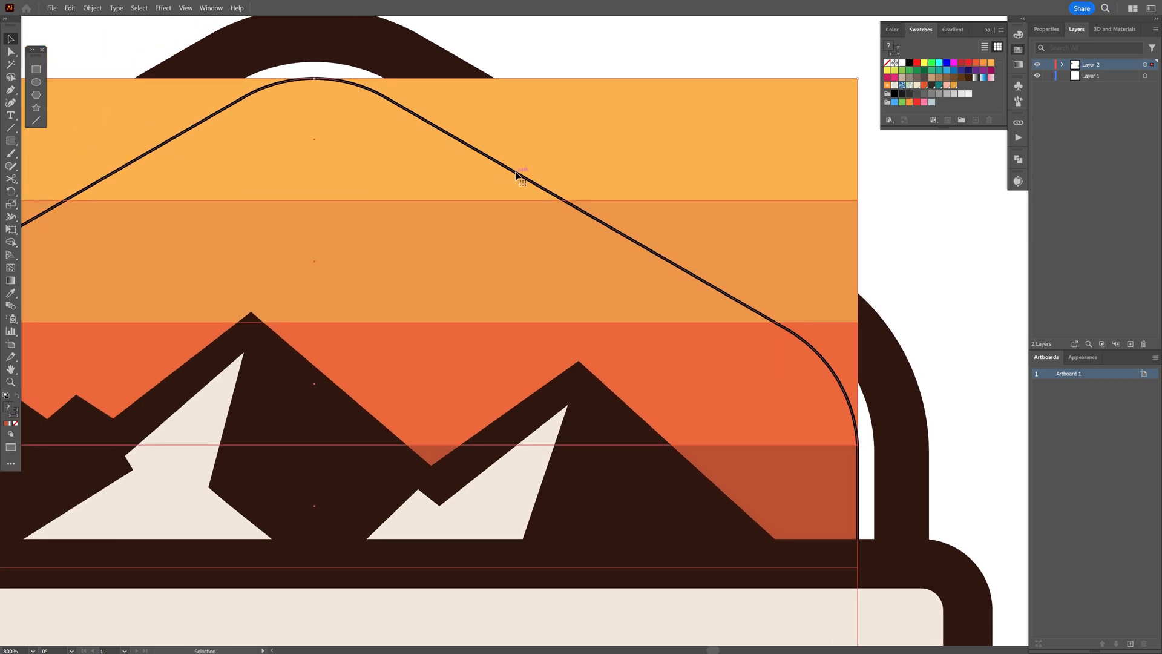
click(565, 313)
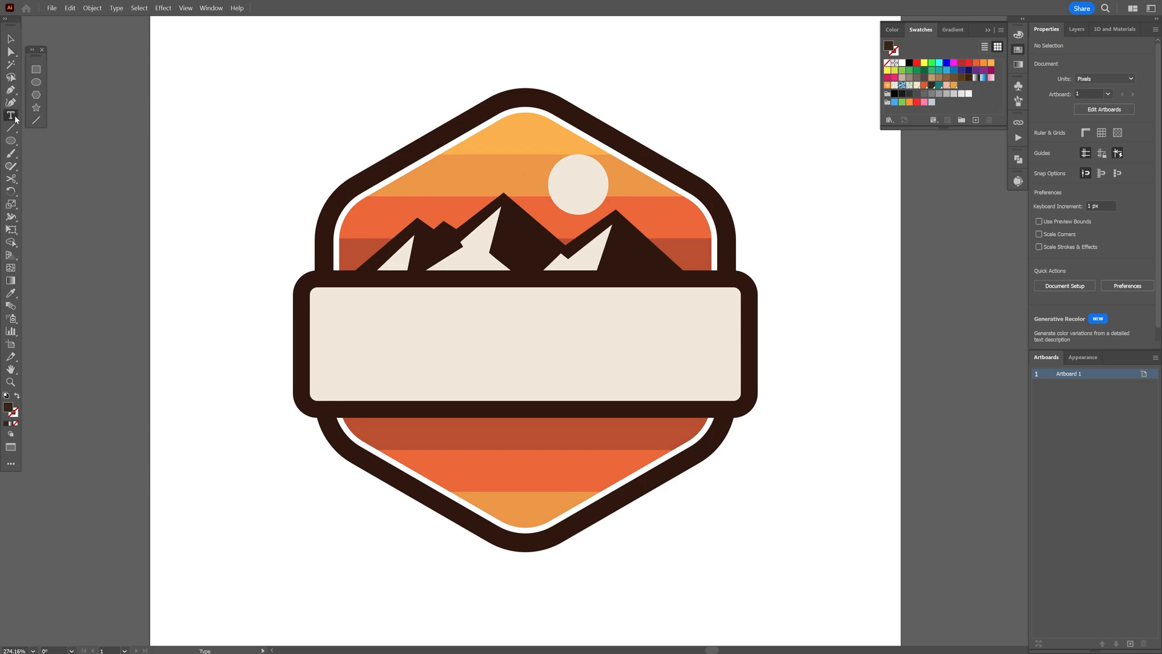
- Type PANTER in dark brown Gasoek One Regular across the band, with VISION beneath
text(PANTER)
text(gasoek)
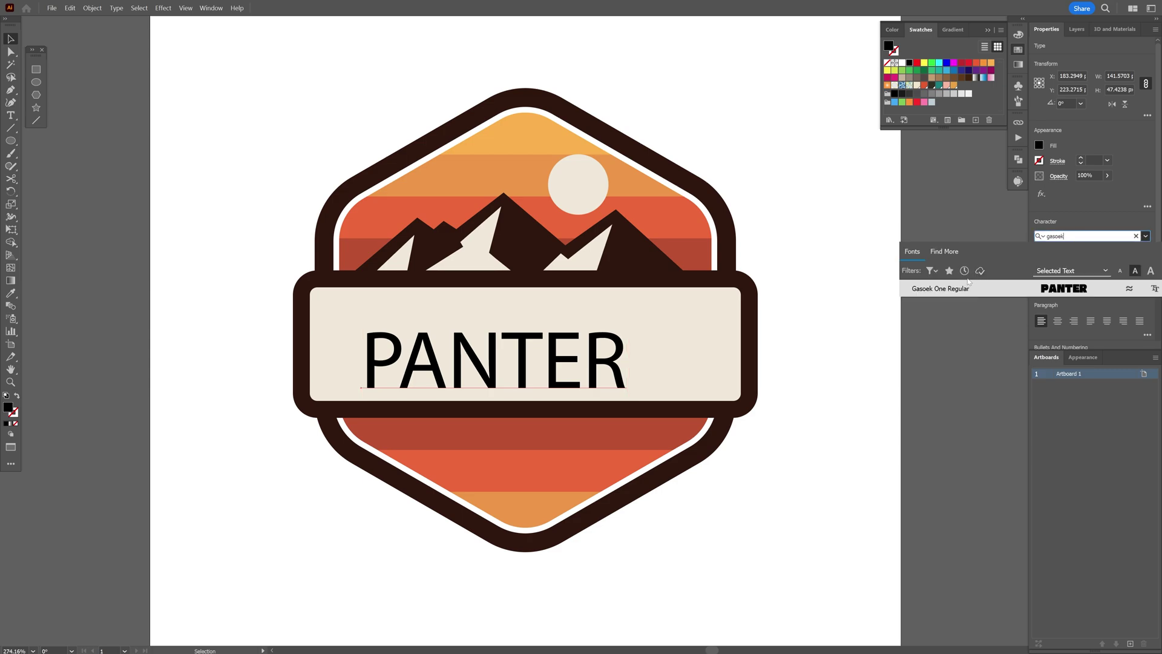
click(939, 288)
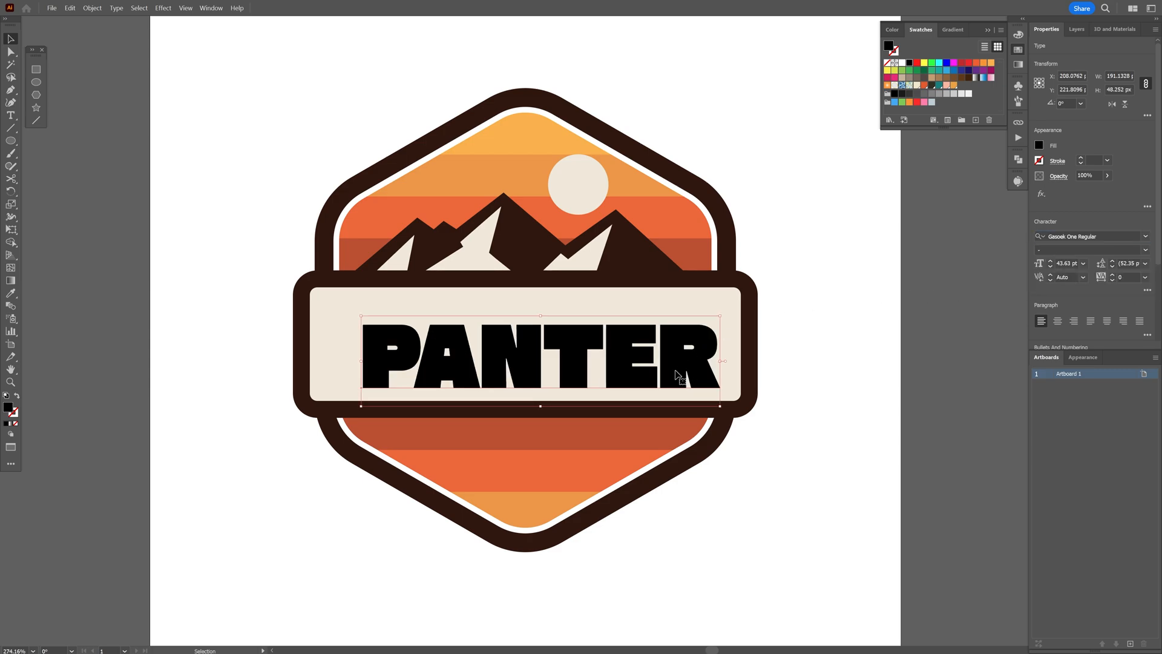
click(729, 252)
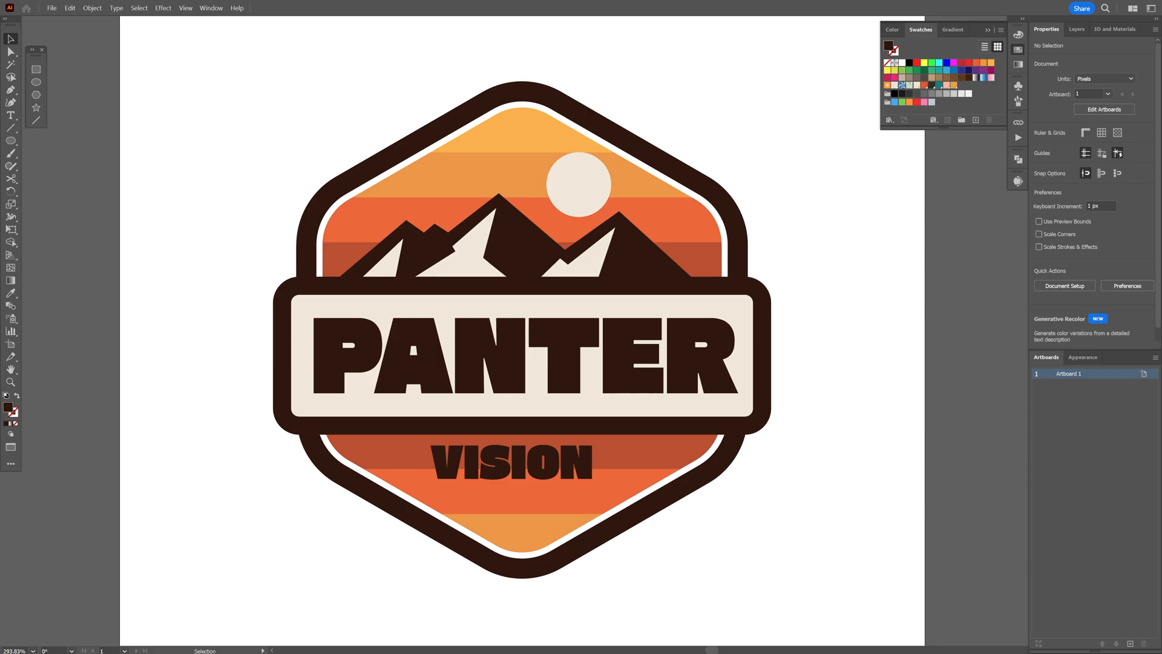
click(567, 178)
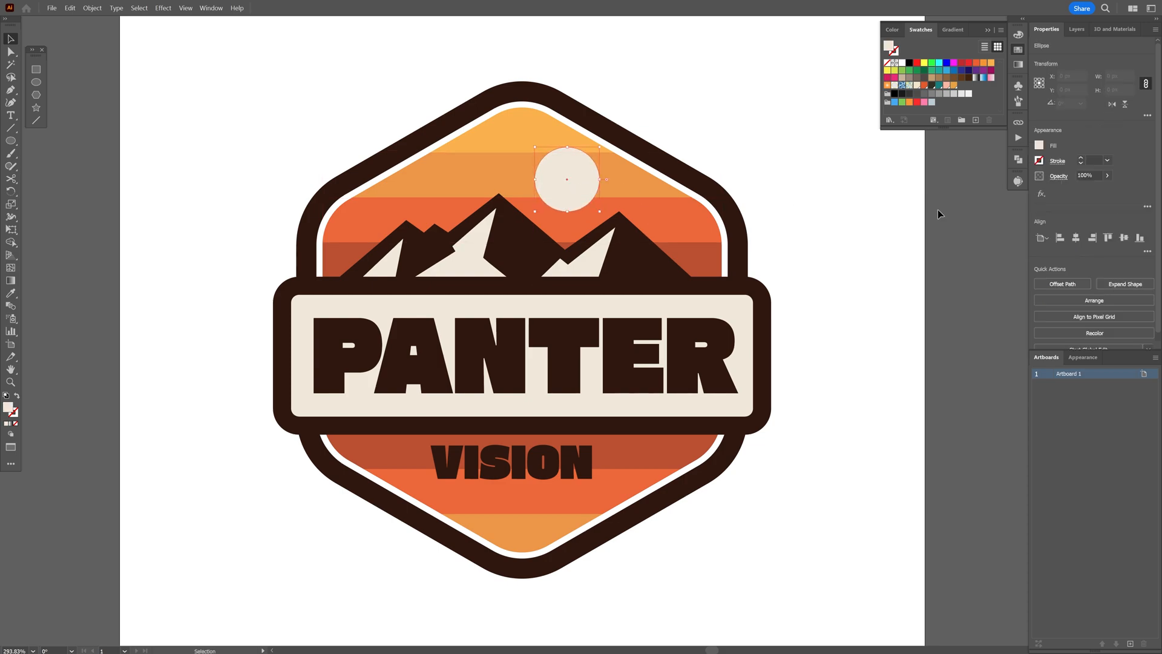